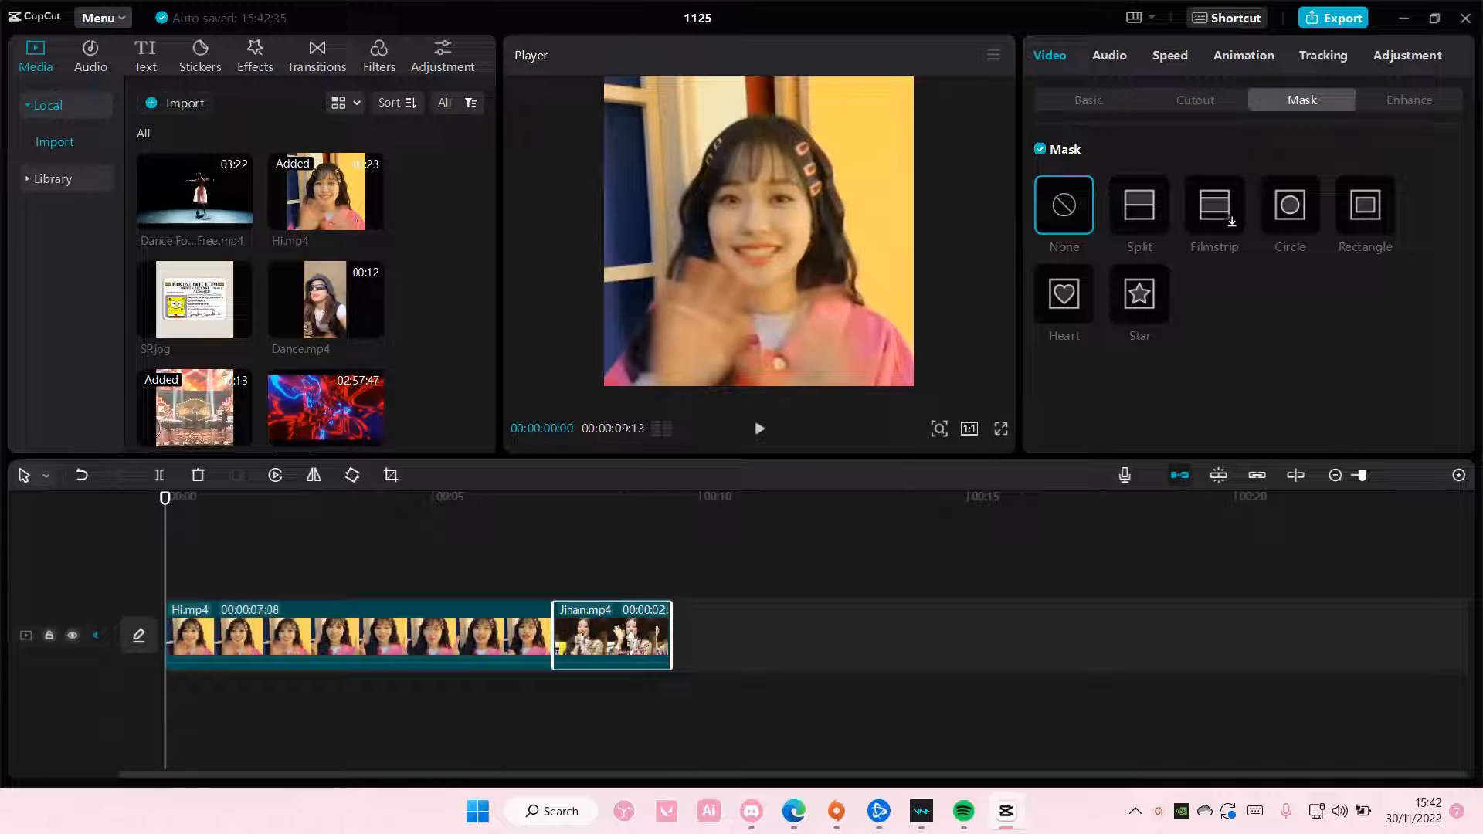
Select the Hi.mp4 clip with the playhead near 00:00:03:20.
left_click(359, 636)
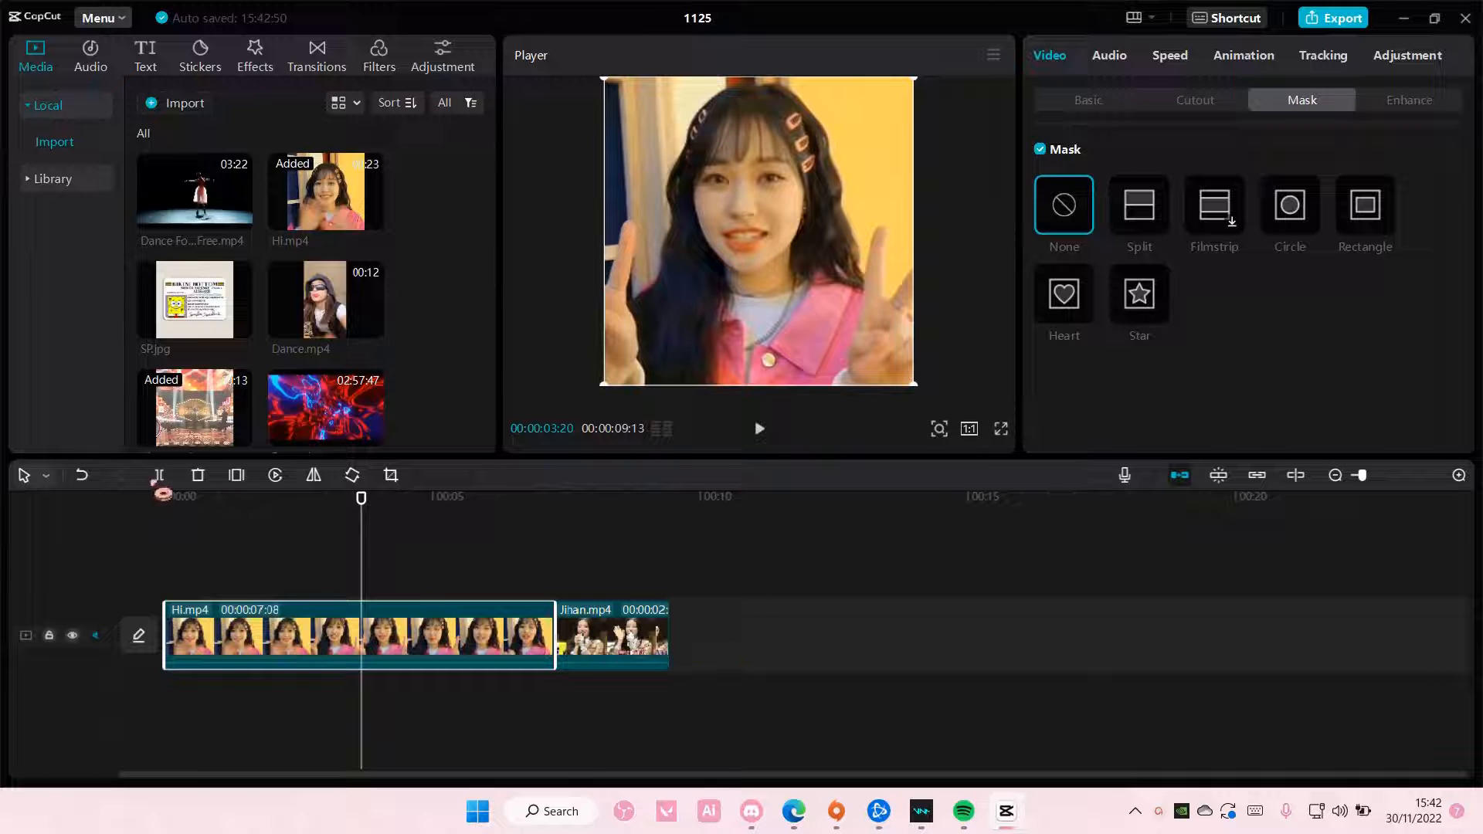
Split Hi.mp4 at the 3.2-second playhead into two pieces.
left_click(157, 475)
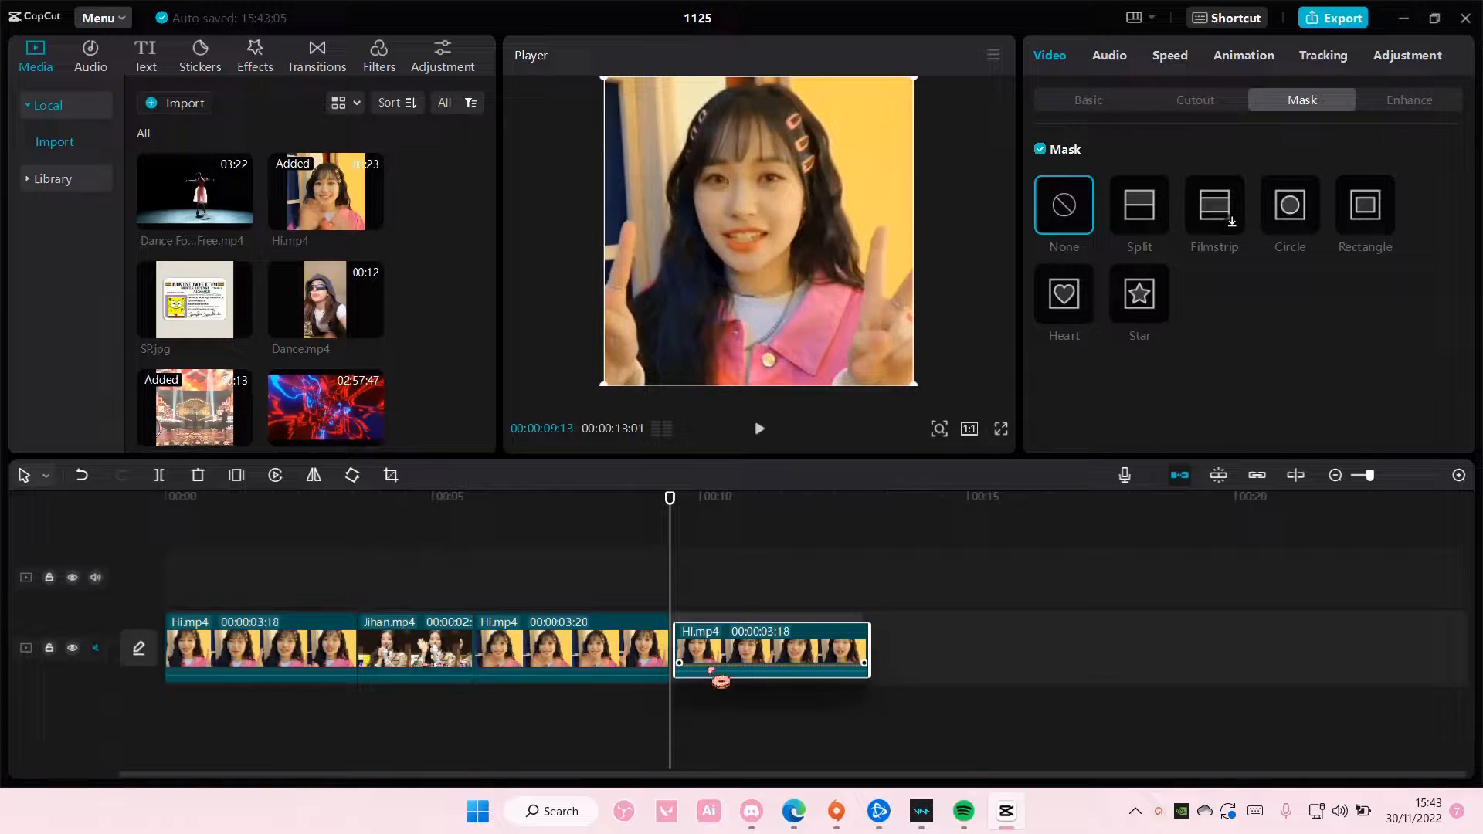
Append copies of Jihan.mp4 and the Hi piece, giving six clips, about 18.9 seconds.
left_click(395, 497)
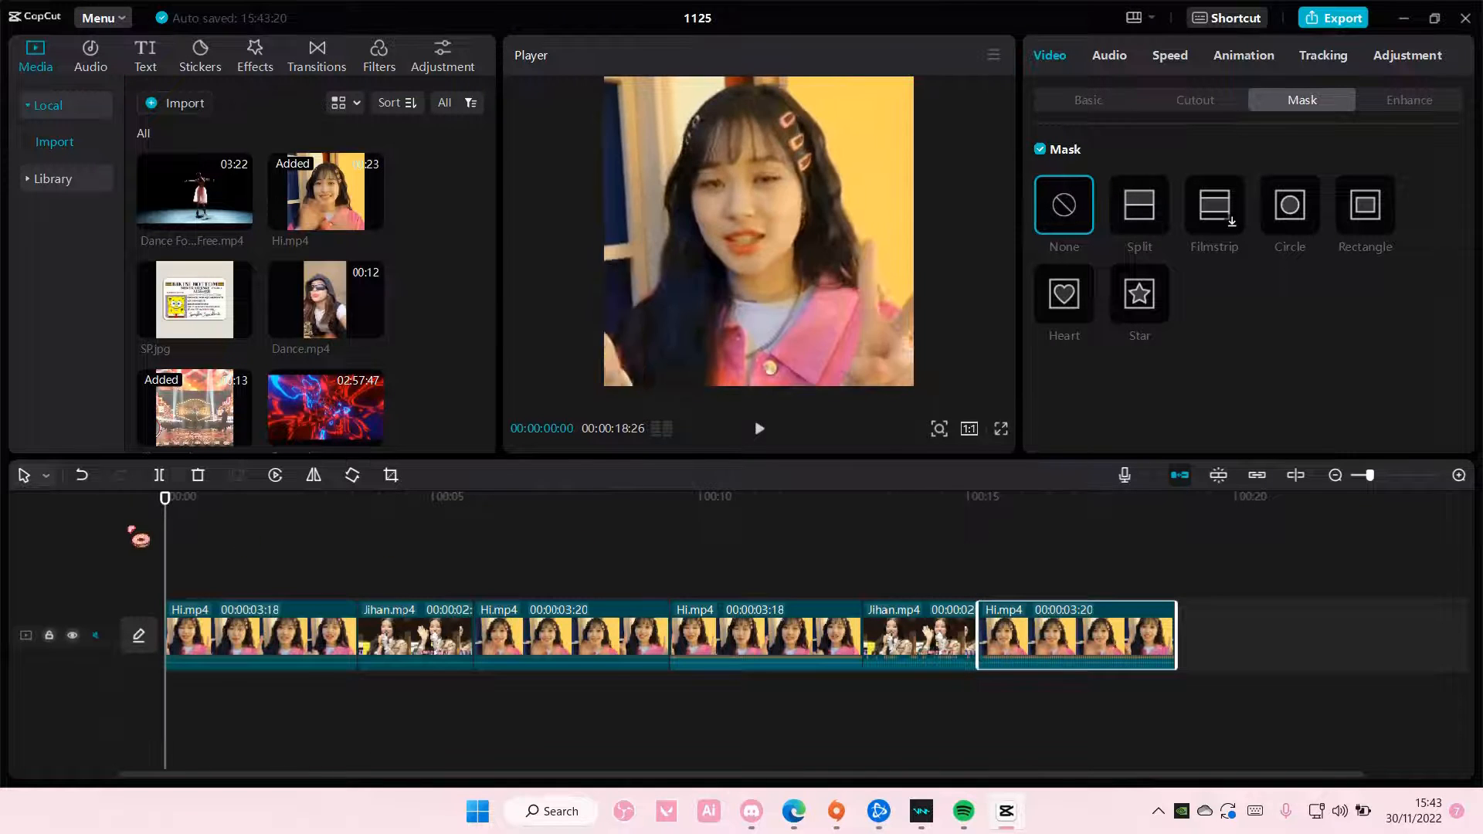
Preview the six-clip Hi/Jihan sequence from the start in the Player.
left_click(758, 429)
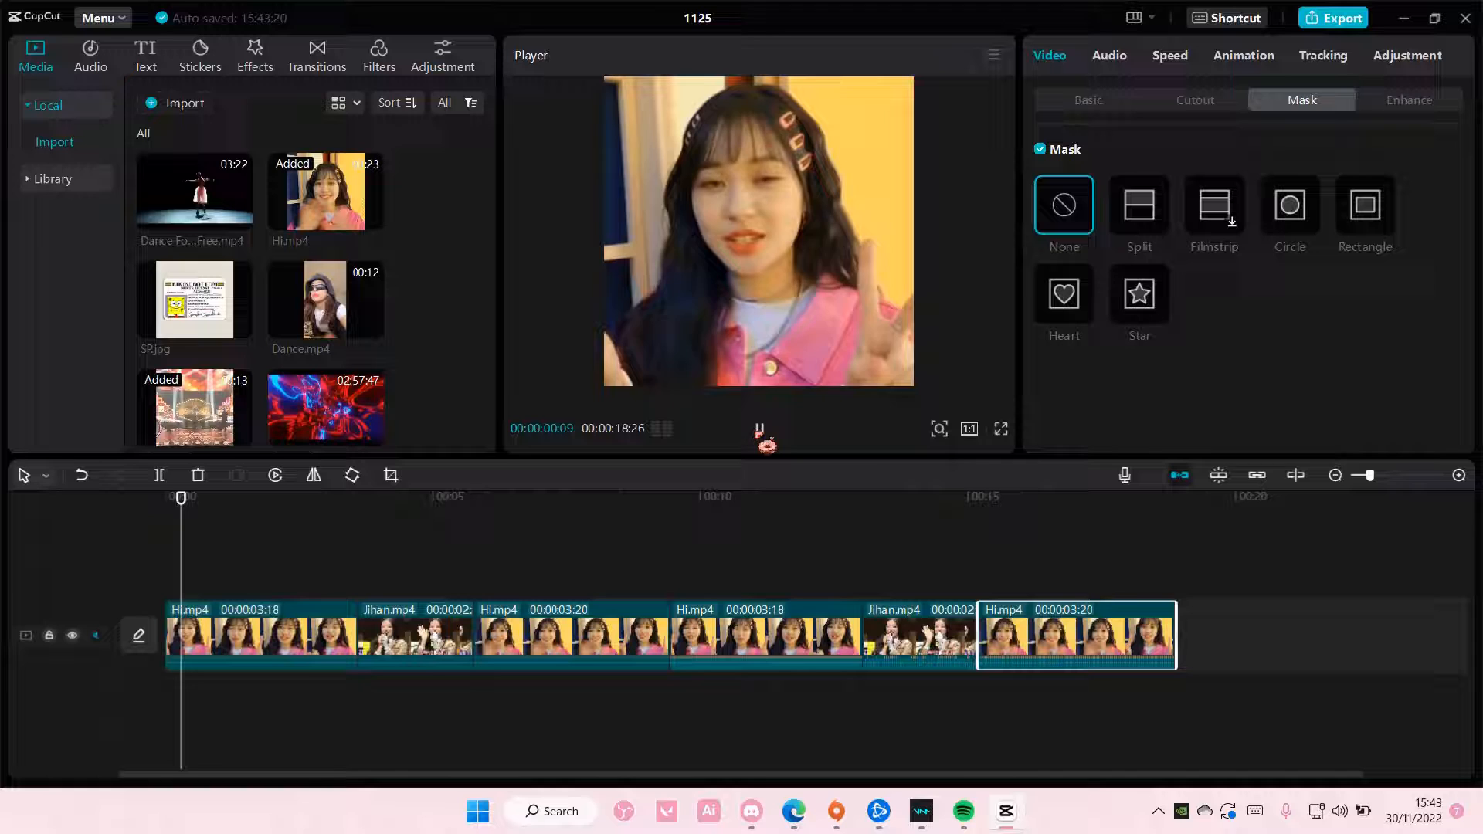
left_click(759, 429)
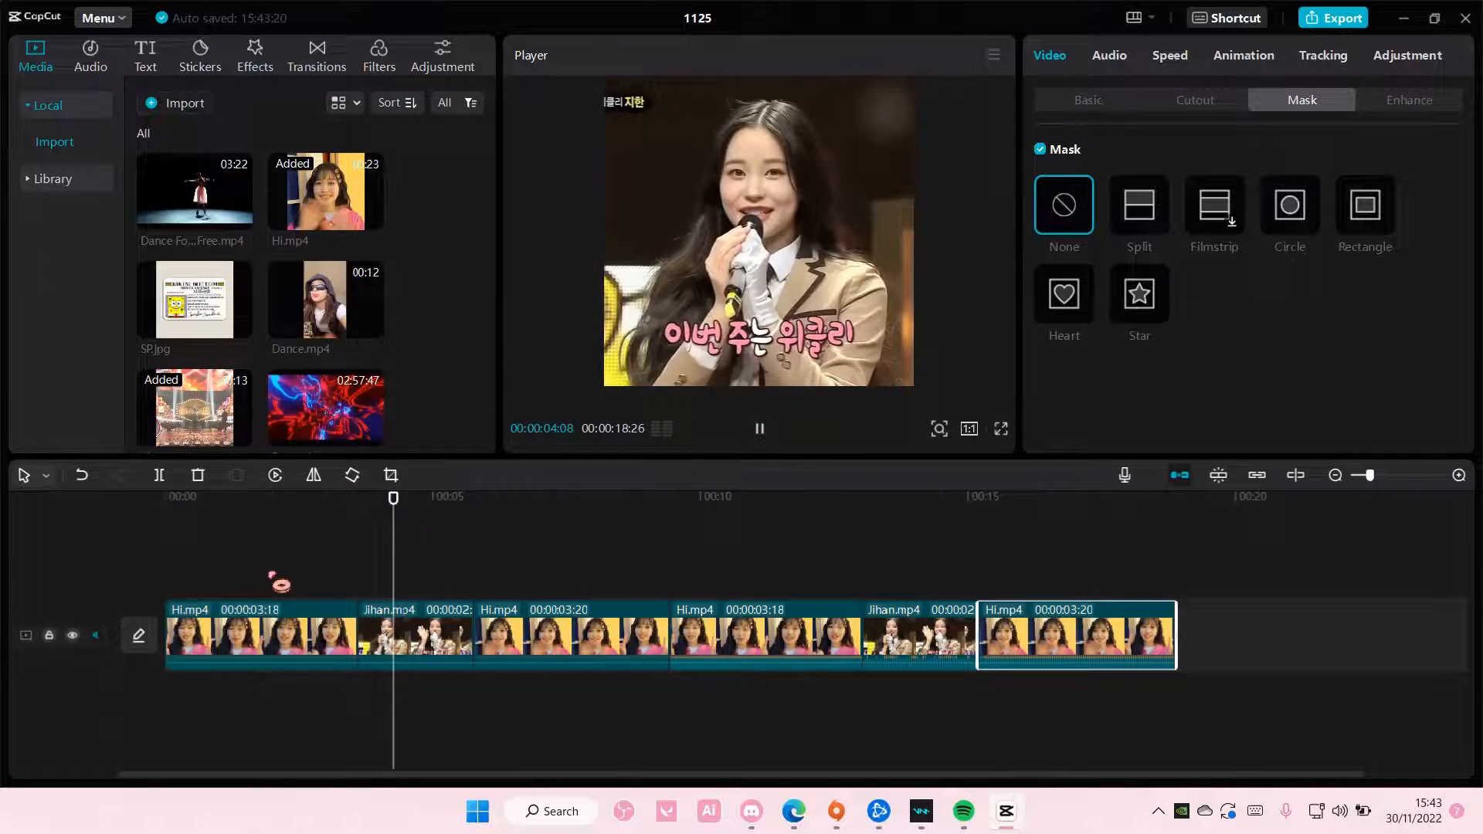
left_click(502, 498)
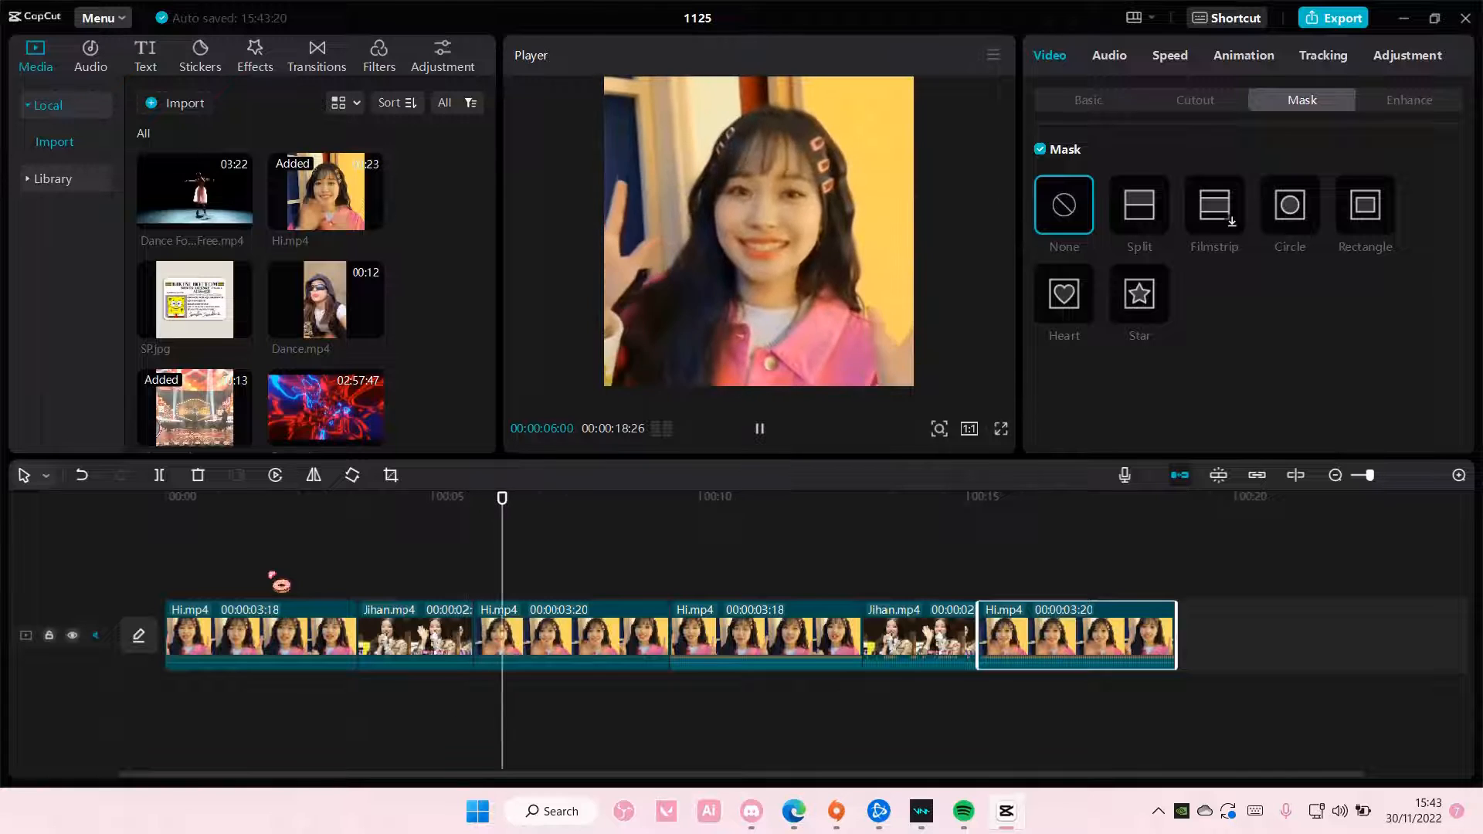